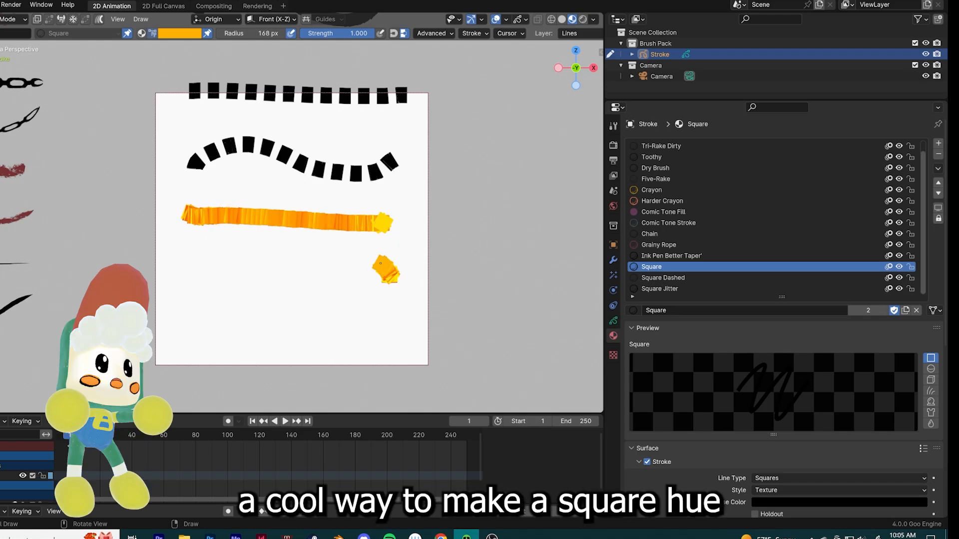
# Drag on the Grease Pencil canvas with the Square Solid Jitter brush active
pyautogui.moveTo(183, 258); pyautogui.dragTo(398, 272)
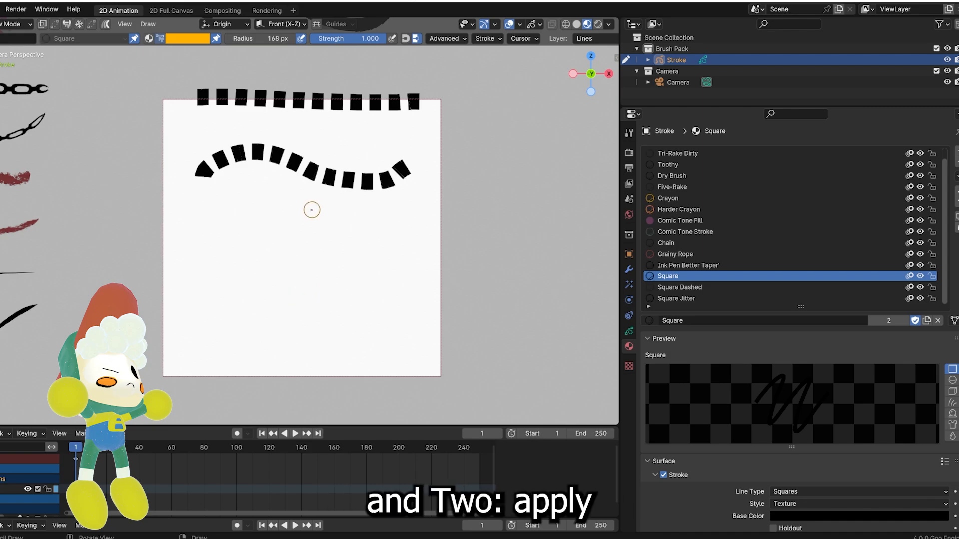
pyautogui.moveTo(313, 207); pyautogui.dragTo(299, 294)
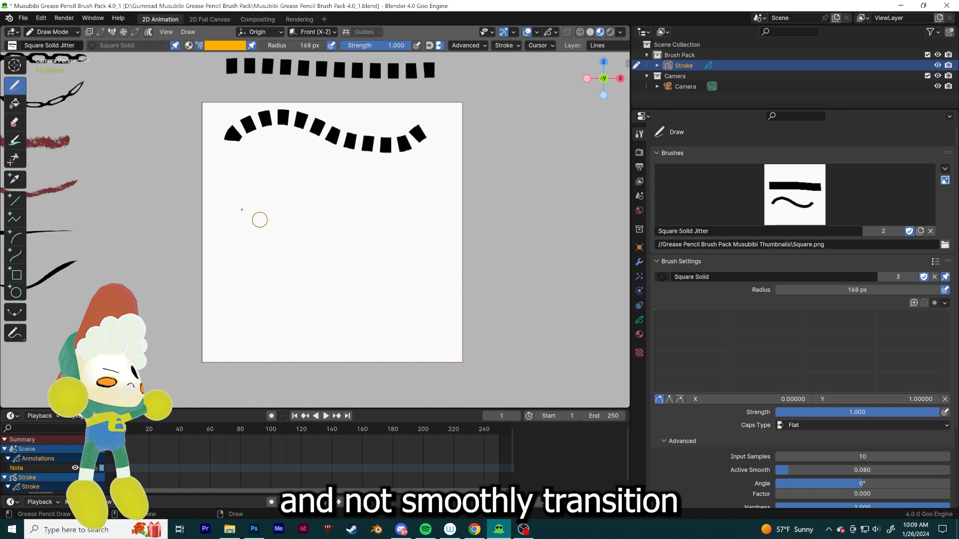
# Lower the Square Jitter material's stroke UV Factor to about 128 for bigger orange squares
pyautogui.click(52, 32)
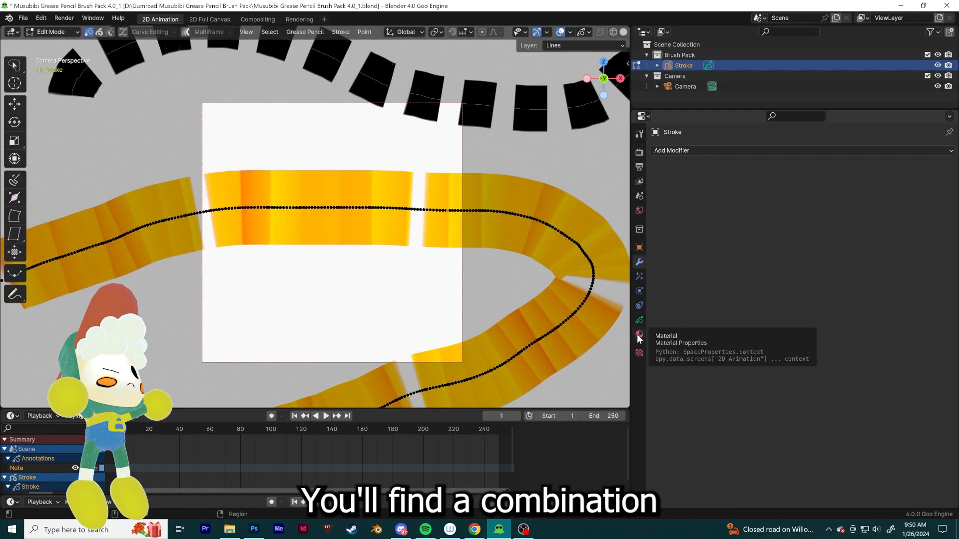
pyautogui.click(638, 334)
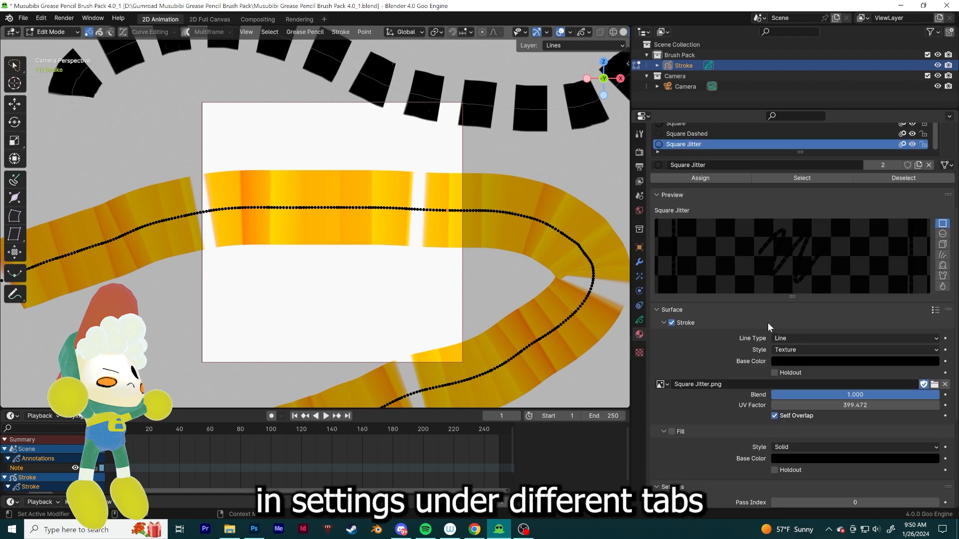
pyautogui.click(639, 334)
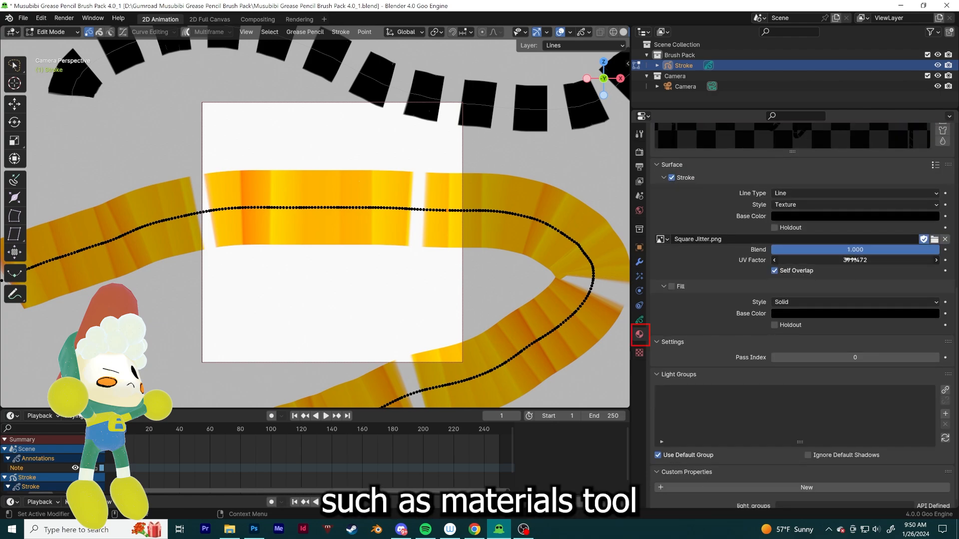
pyautogui.moveTo(854, 260); pyautogui.dragTo(807, 260)
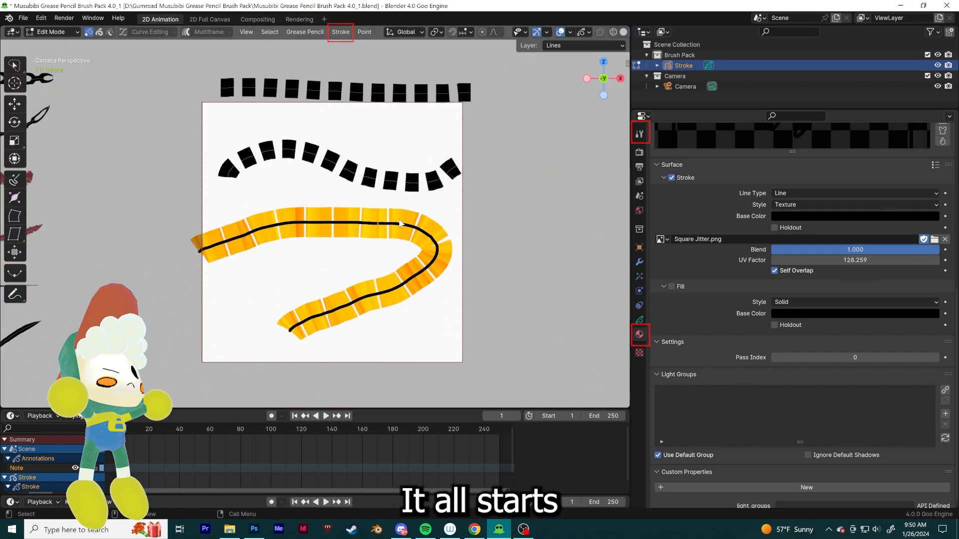
pyautogui.click(253, 529)
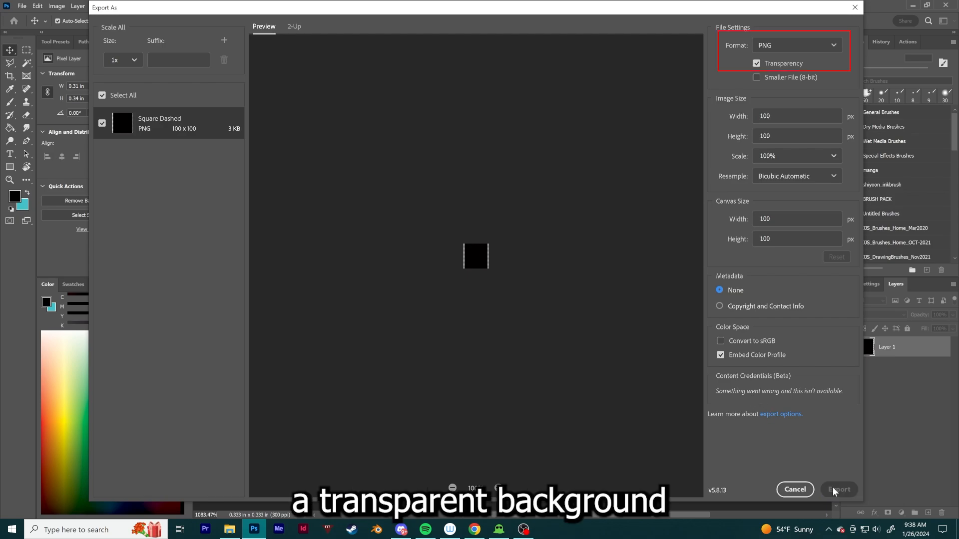
# Export the 100 by 100 black square as a transparent PNG
pyautogui.click(838, 490)
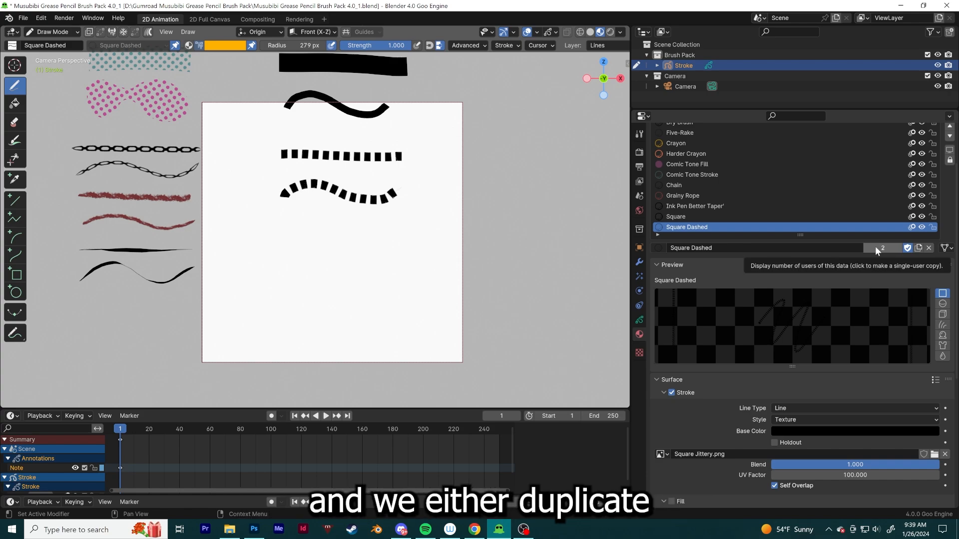
# Copy the Square Dashed material into a new Square Dashed.001 material
pyautogui.click(882, 248)
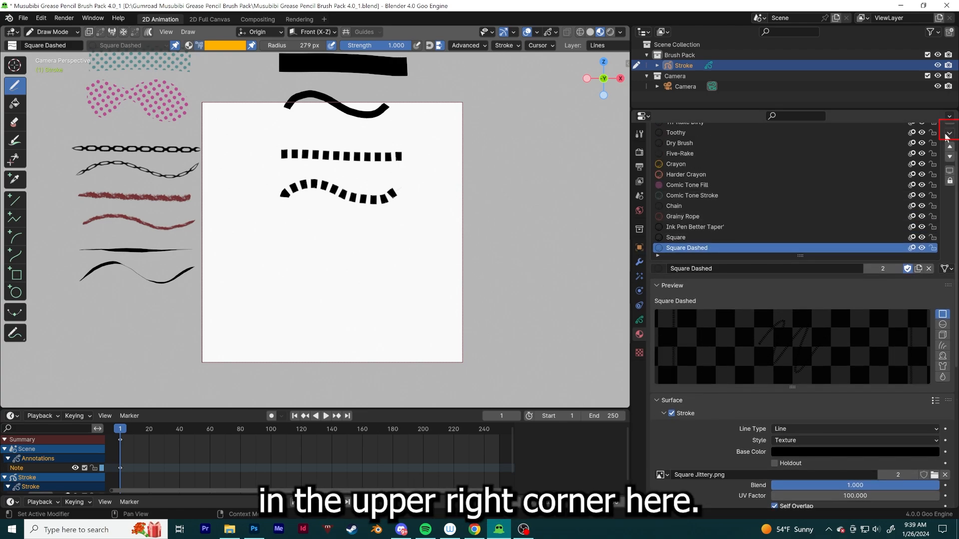
pyautogui.click(948, 133)
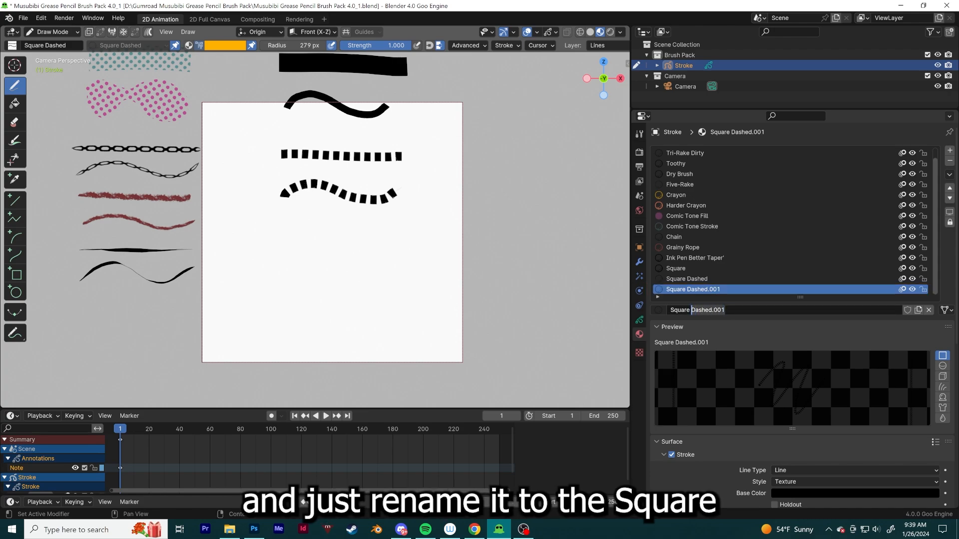
# Name the copied material 'Square Jitter'
pyautogui.write('Square Ji')
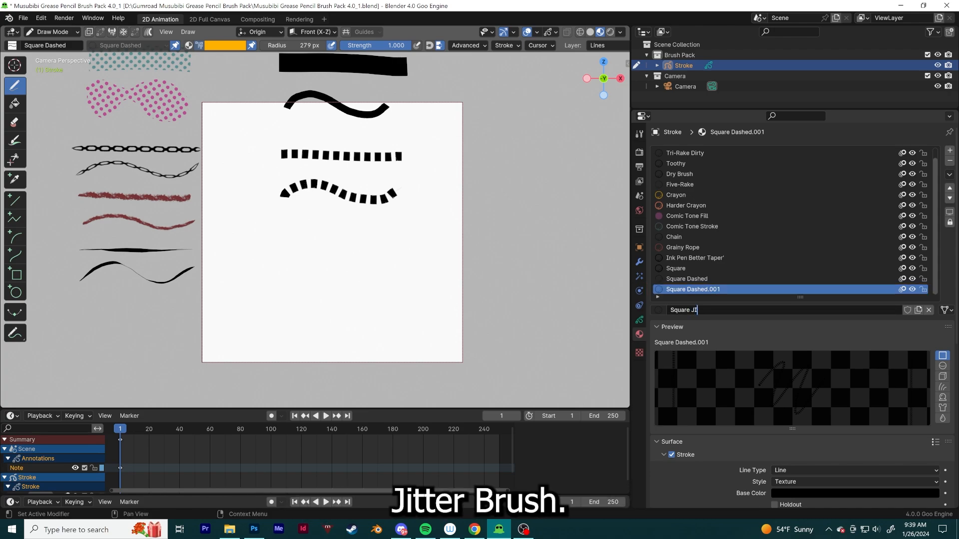
pyautogui.write('Square Jitter')
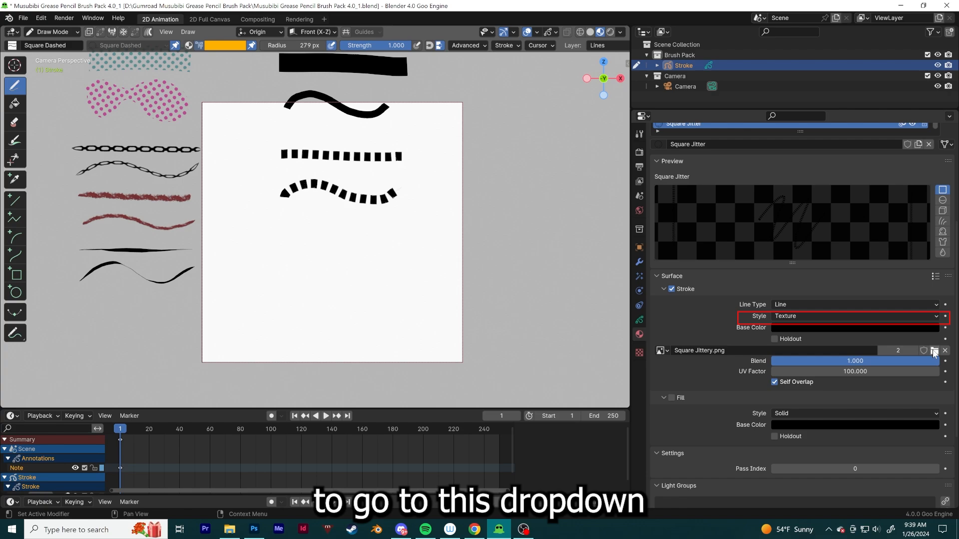
# Load Square Jitter.png as the Square Jitter material's stroke texture
pyautogui.click(935, 350)
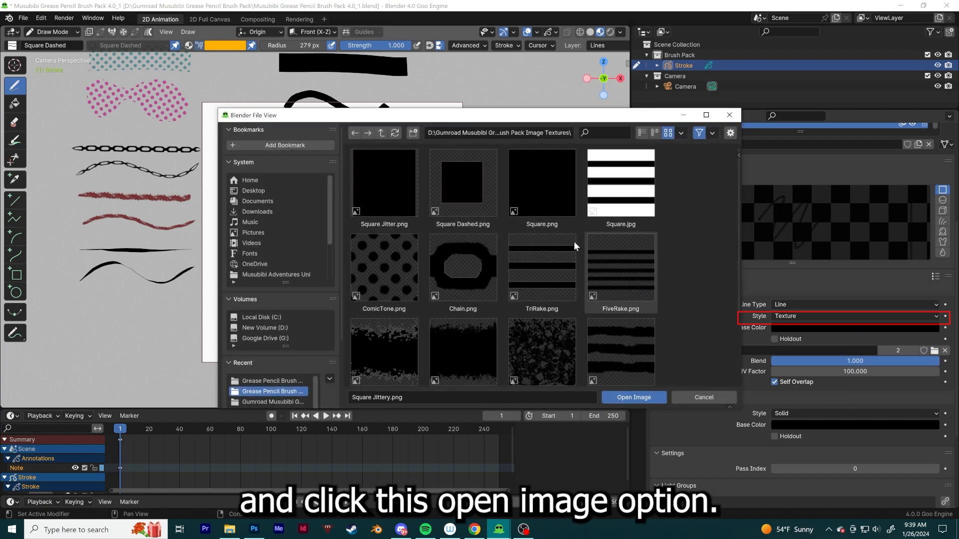
pyautogui.click(384, 182)
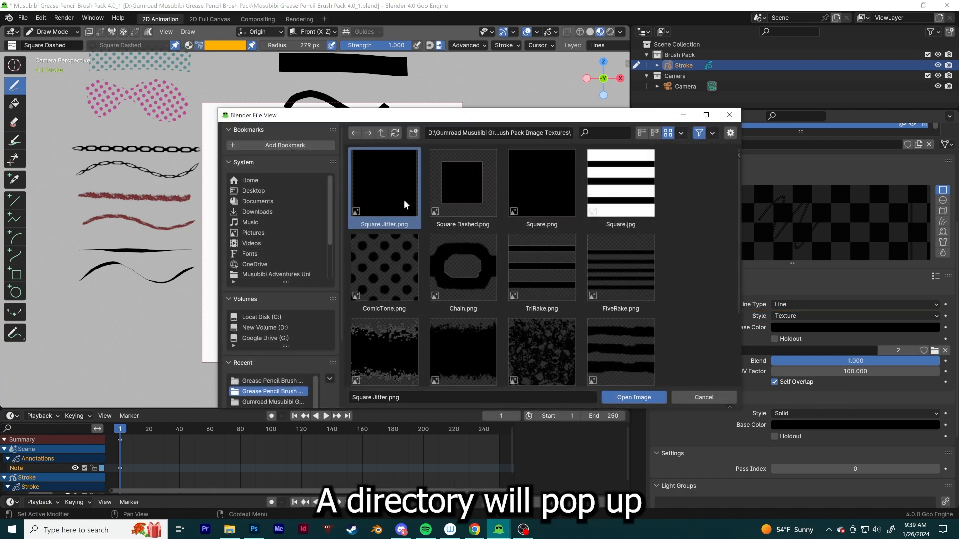
pyautogui.click(633, 396)
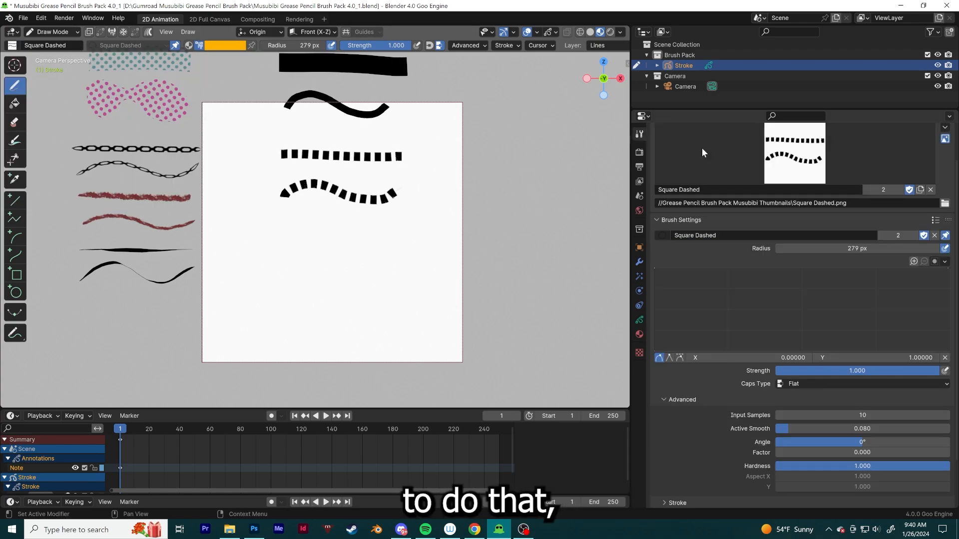
# Make a single-user copy of the Square Dashed brush named 'Square Jitter'
pyautogui.click(638, 134)
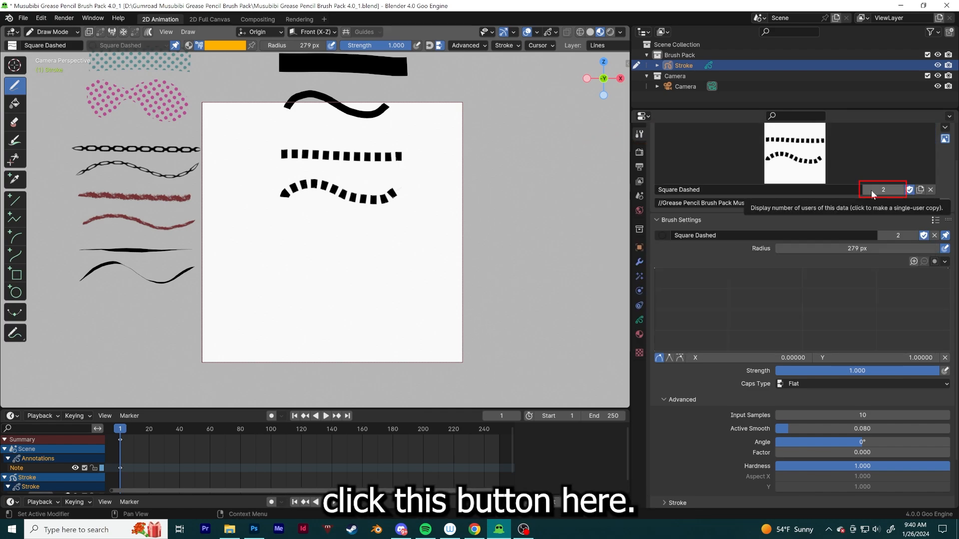
pyautogui.click(882, 188)
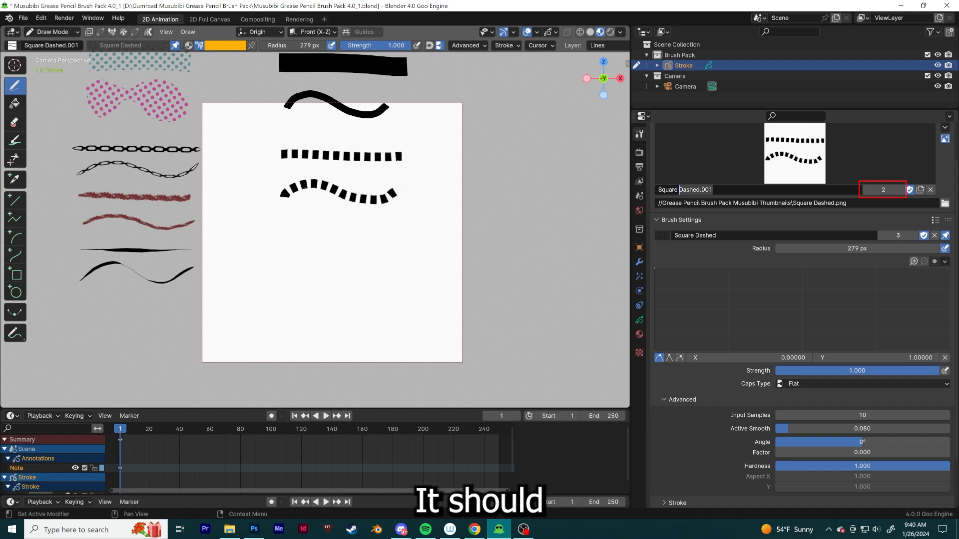
pyautogui.write('Square JItter')
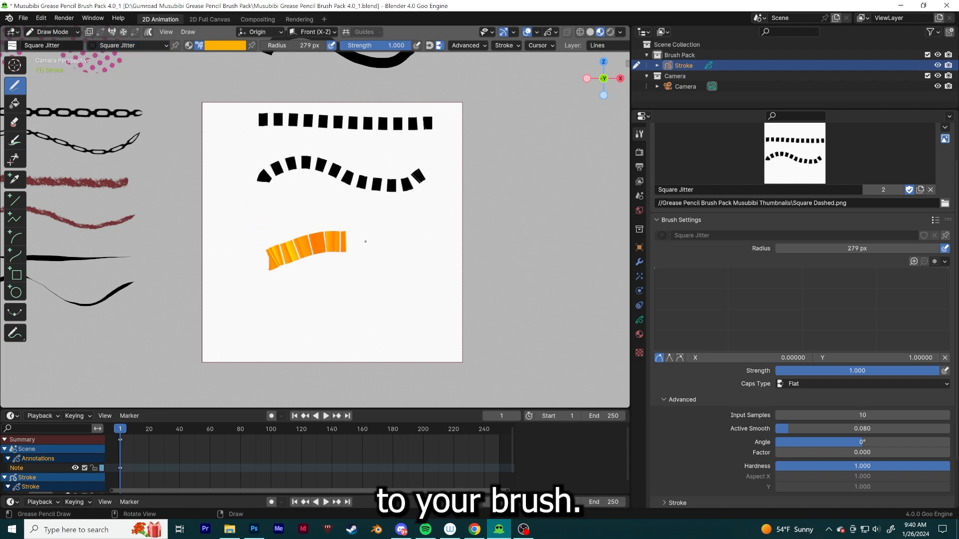
pyautogui.click(173, 45)
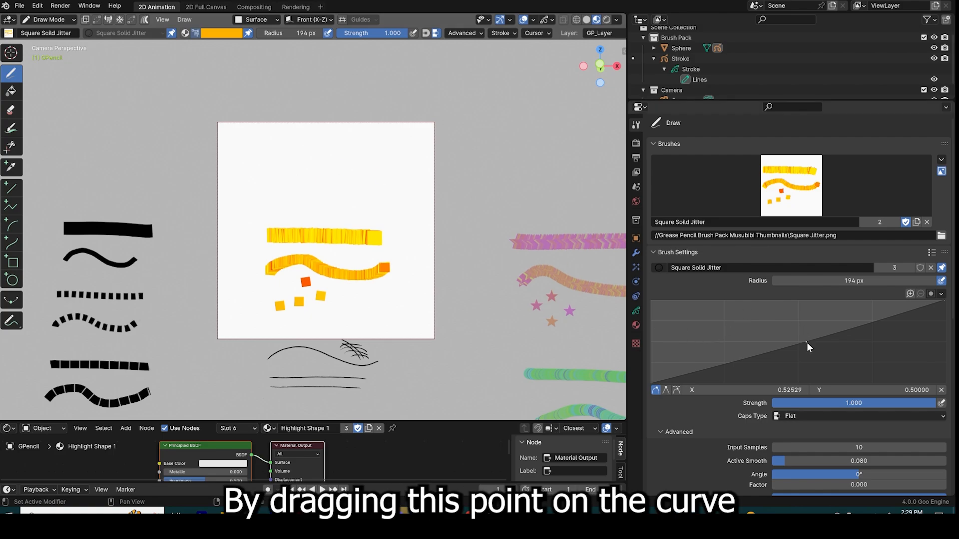
# Straighten the brush's pressure response curve and draw a test stroke across the top
pyautogui.moveTo(806, 342); pyautogui.dragTo(656, 302)
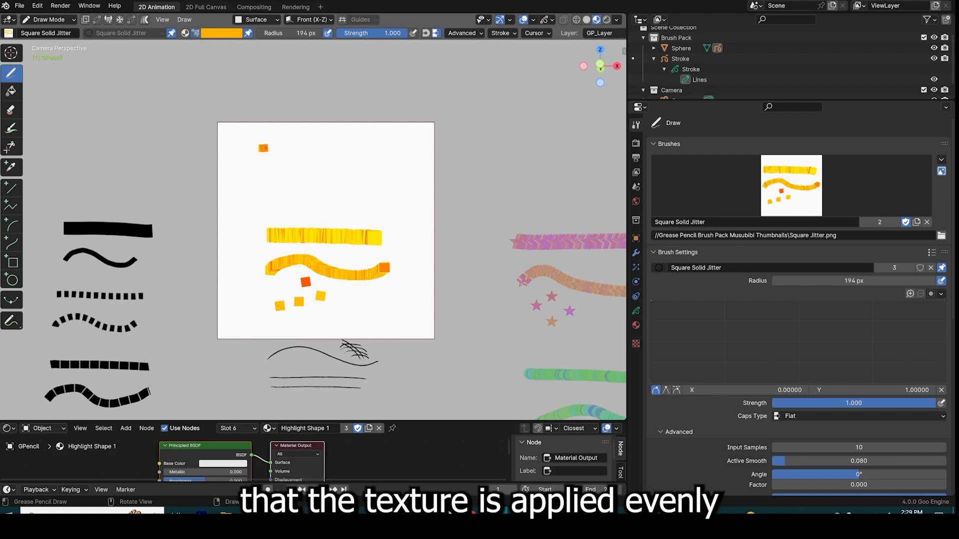
pyautogui.moveTo(257, 147); pyautogui.dragTo(419, 173)
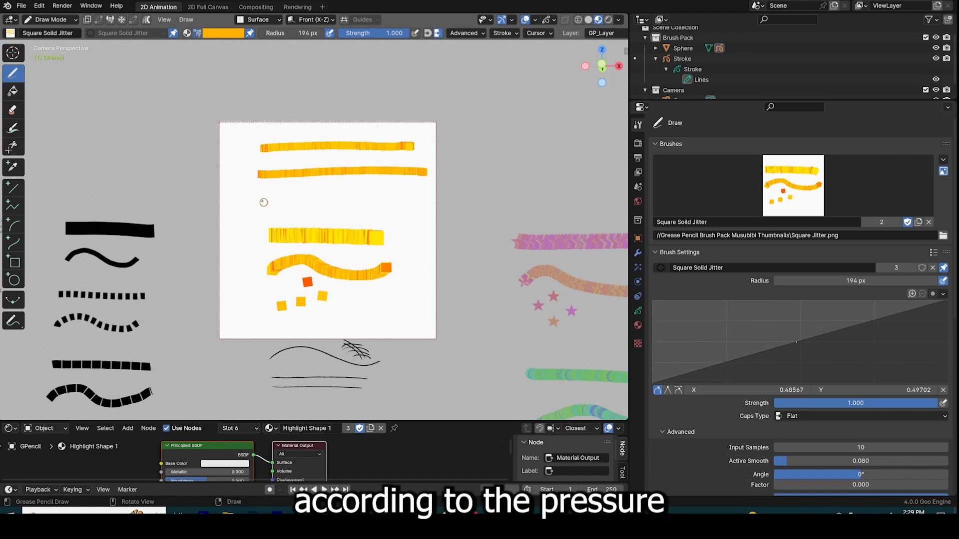
pyautogui.moveTo(803, 338)
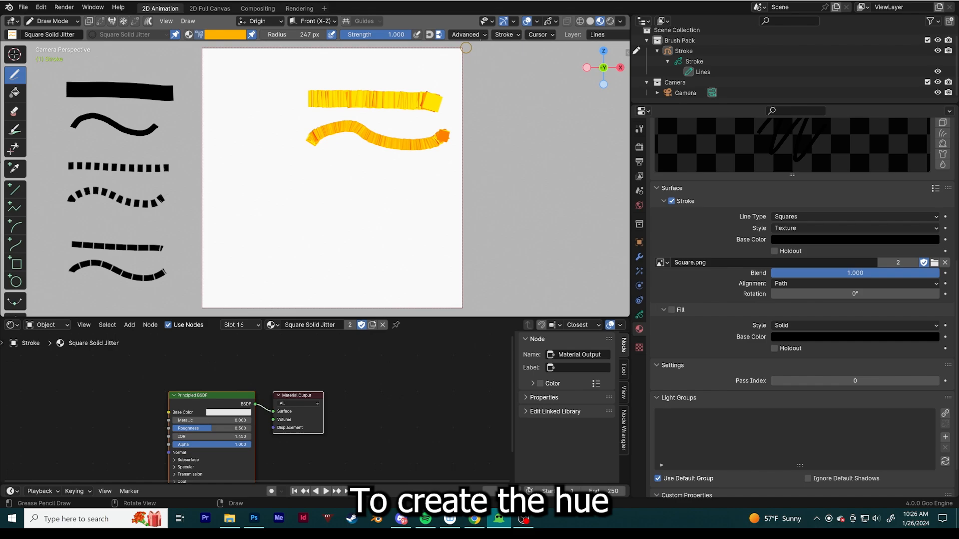
# Enable stroke Randomize and raise the Hue variation for varying orange tones
pyautogui.click(503, 34)
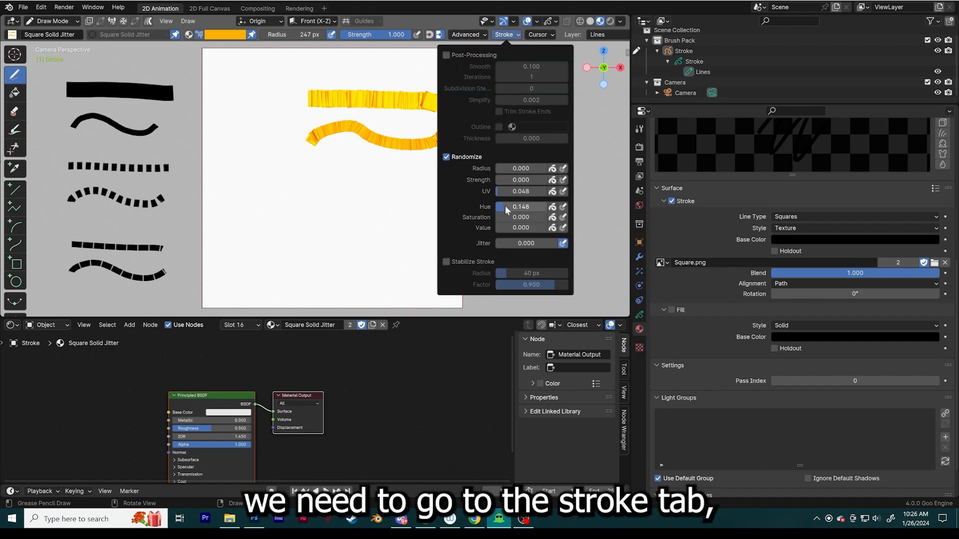
pyautogui.moveTo(513, 207); pyautogui.dragTo(533, 207)
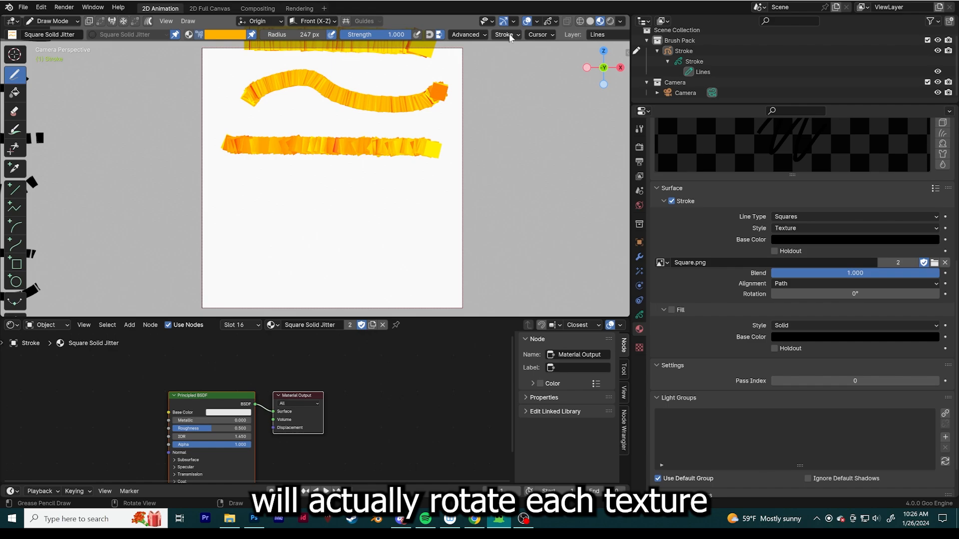
pyautogui.click(503, 34)
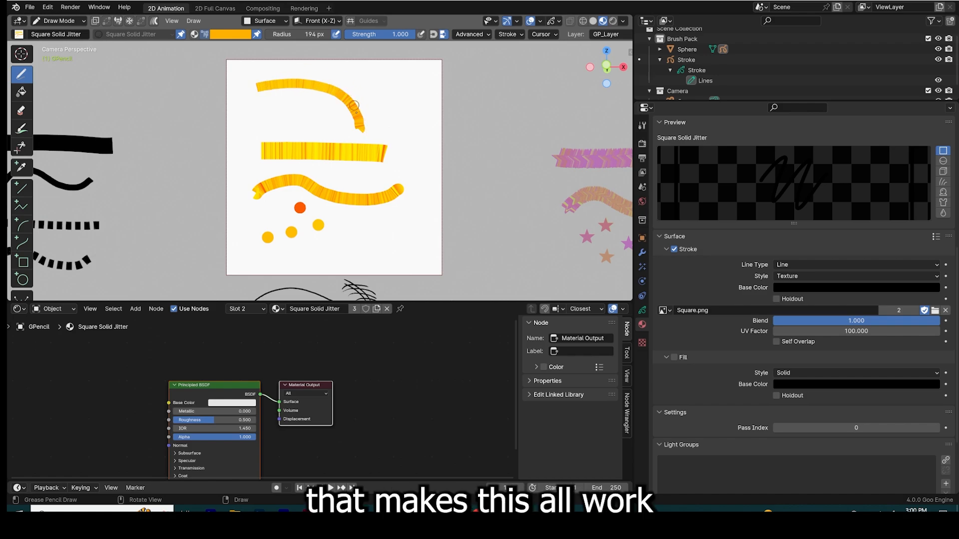
# Compare Squares, Dots and Line stroke line types, ending on Squares
pyautogui.click(856, 264)
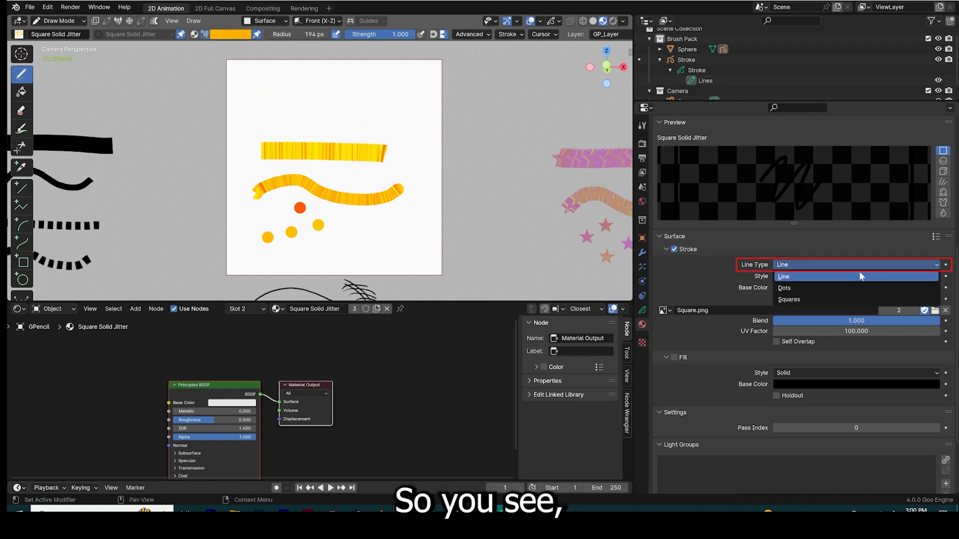
pyautogui.click(788, 299)
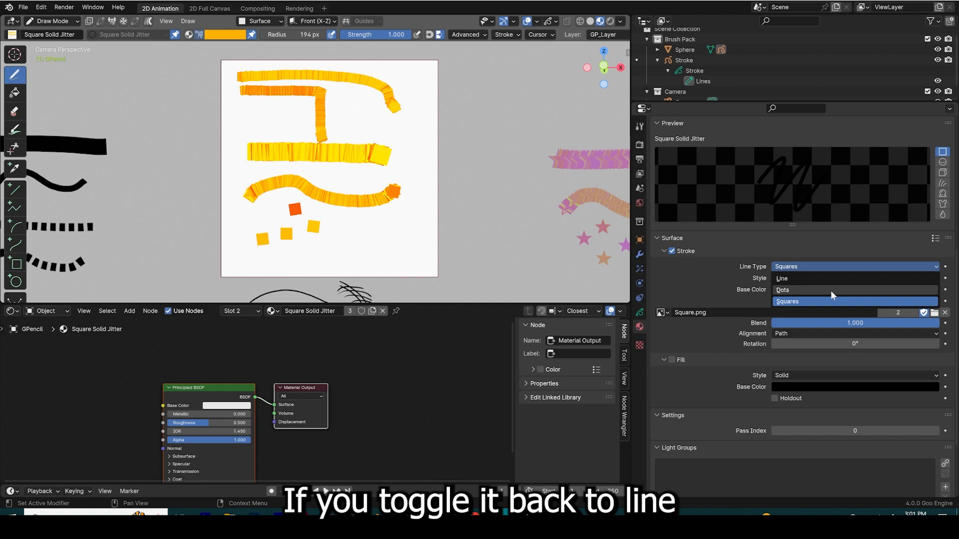
pyautogui.click(785, 289)
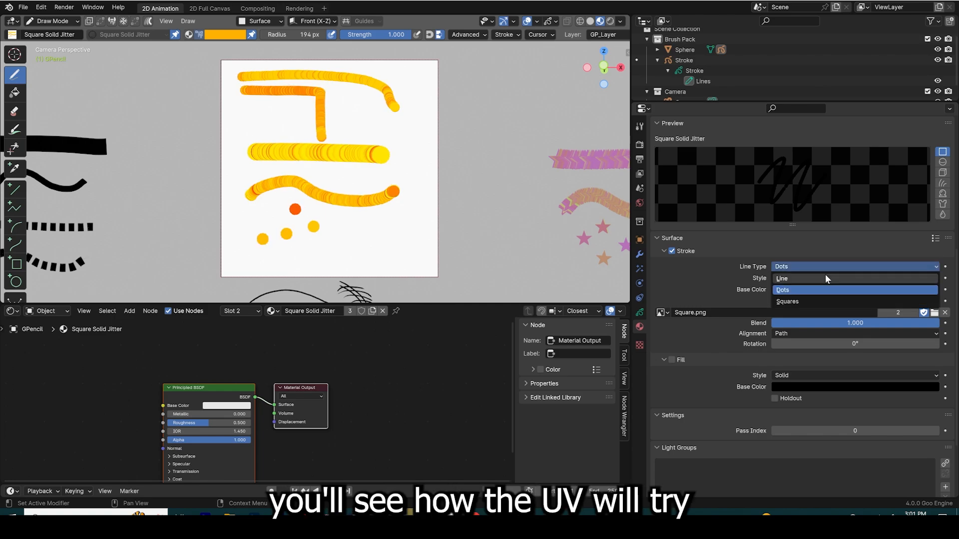
pyautogui.click(799, 278)
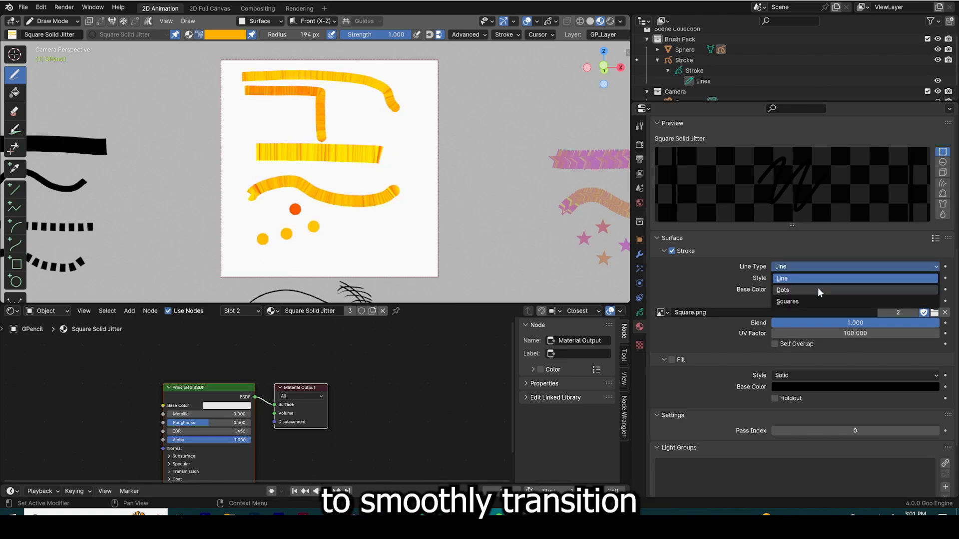
pyautogui.click(783, 289)
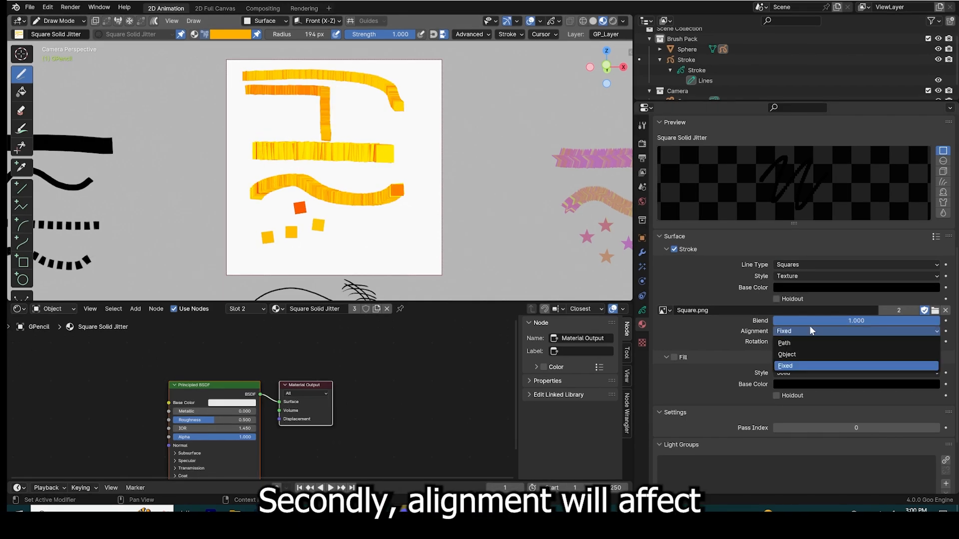
# Set the stroke texture Alignment to Path, trial Fixed, then restore Path so squares follow stroke direction
pyautogui.click(784, 342)
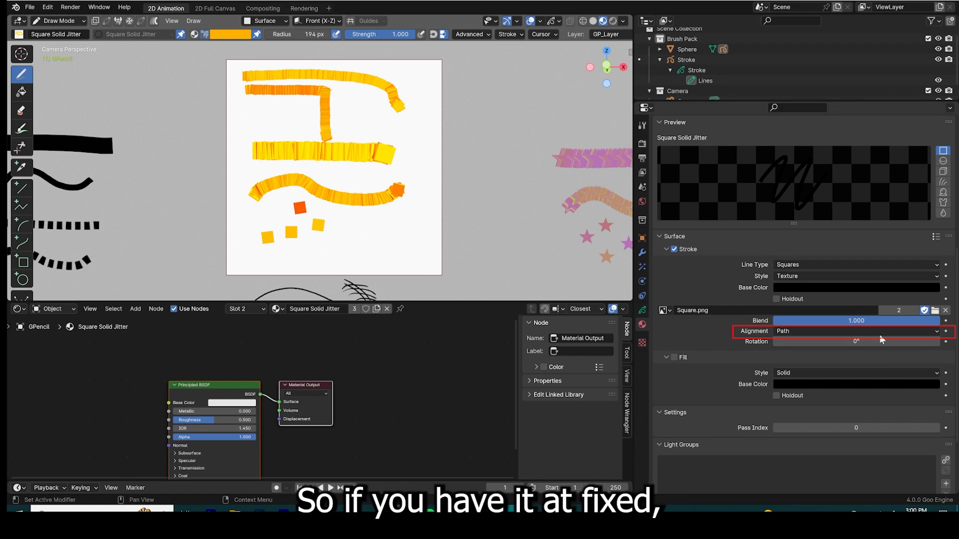
pyautogui.click(856, 330)
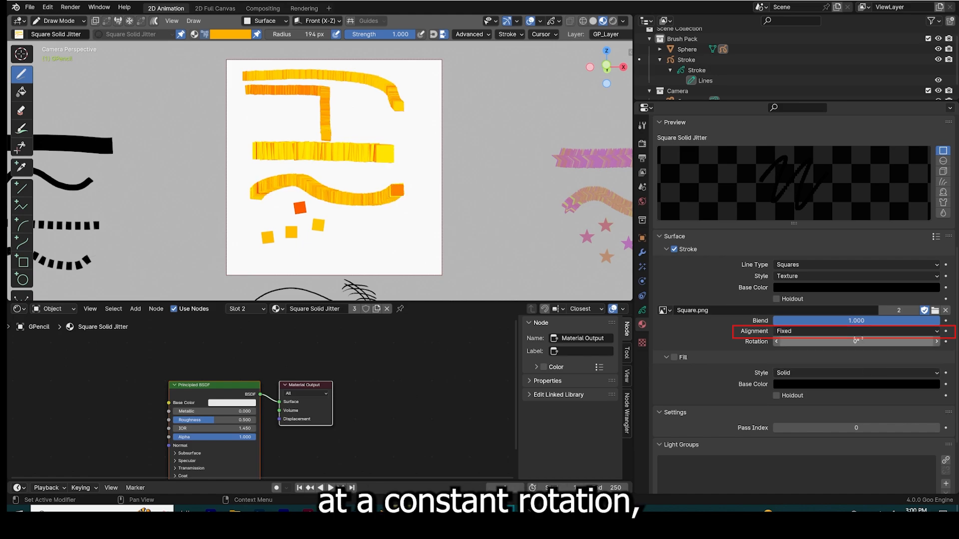
pyautogui.click(855, 330)
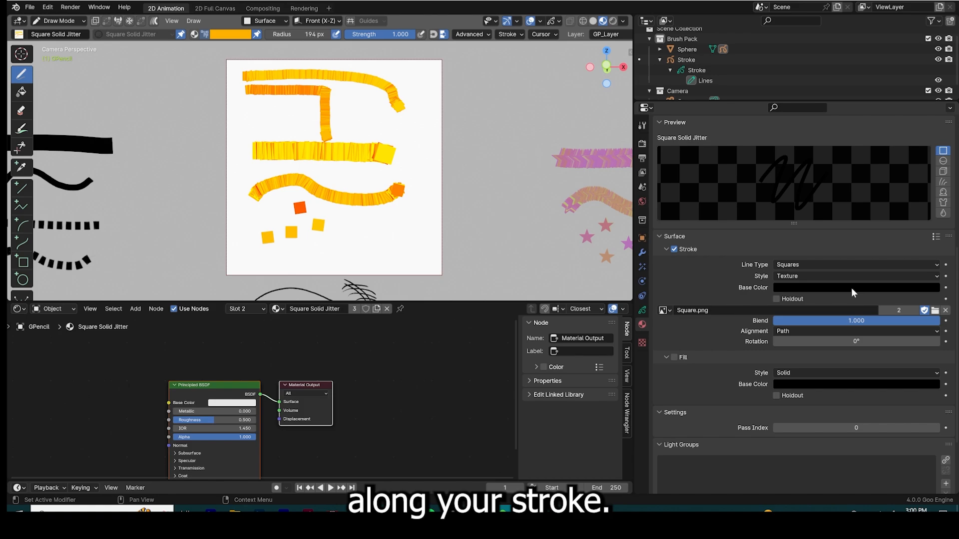
pyautogui.click(854, 276)
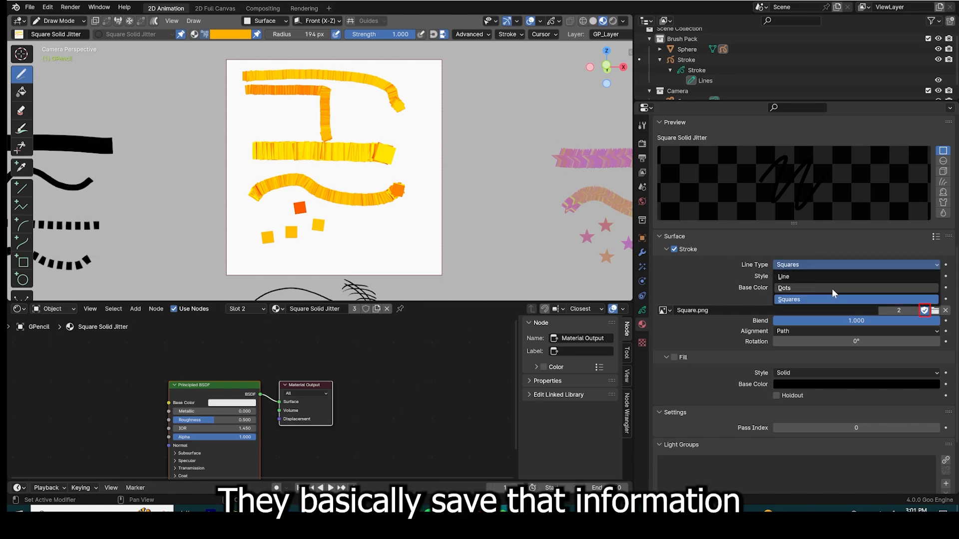
pyautogui.click(788, 288)
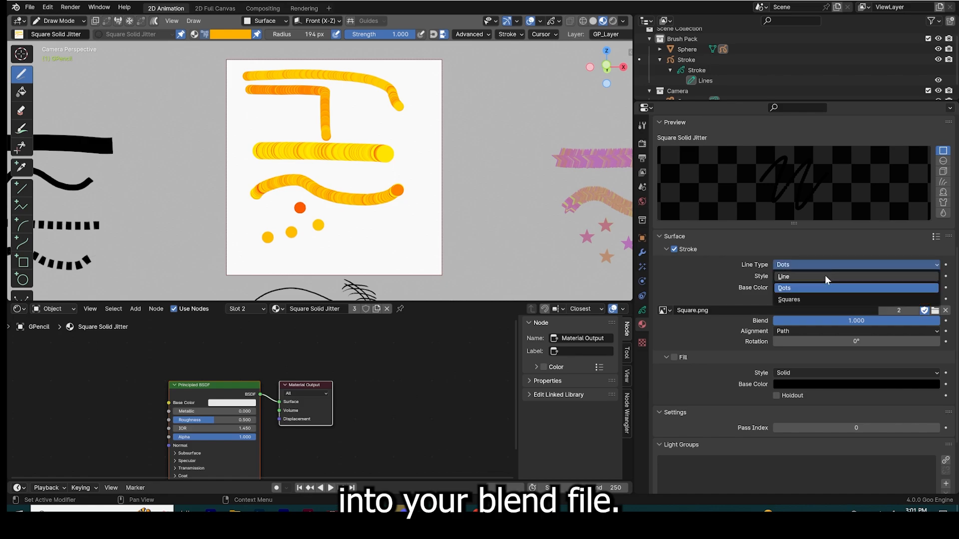
pyautogui.click(783, 276)
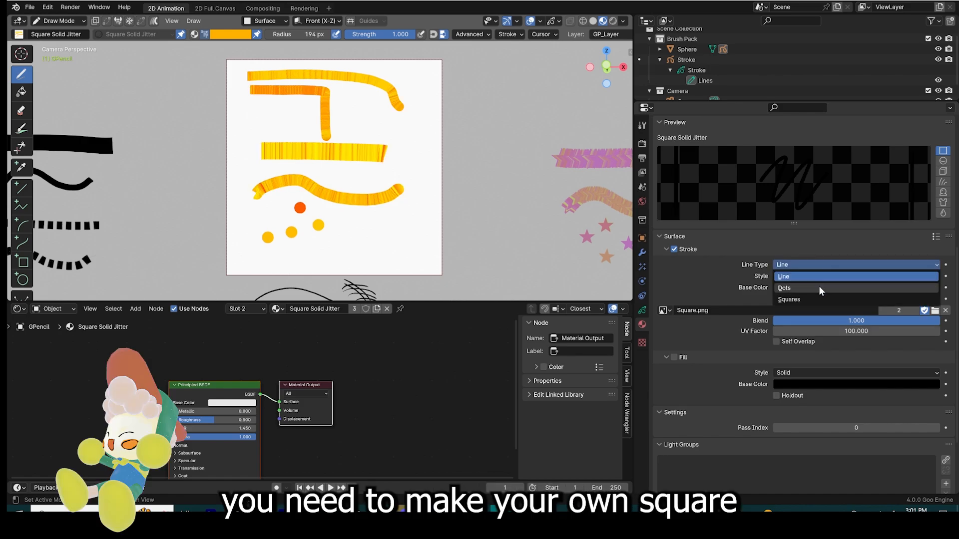
pyautogui.click(789, 300)
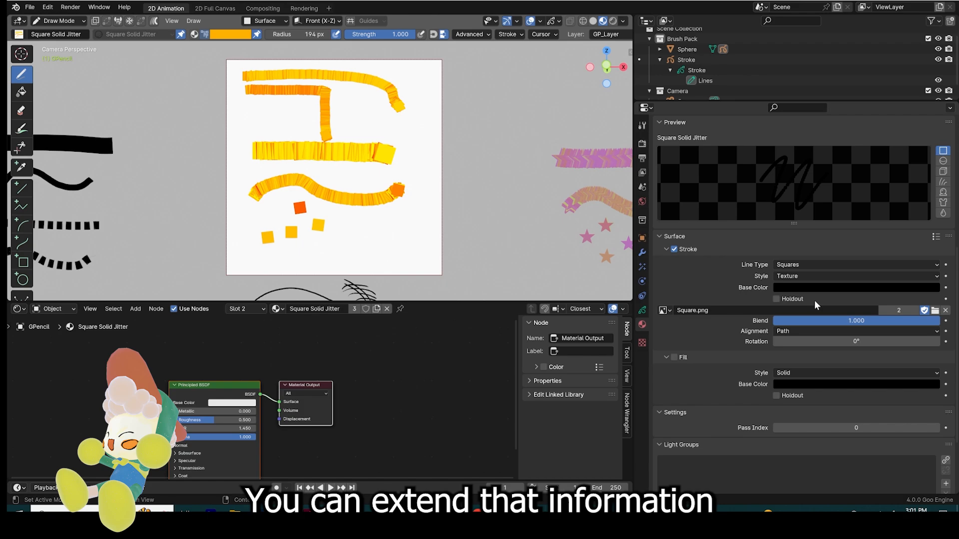